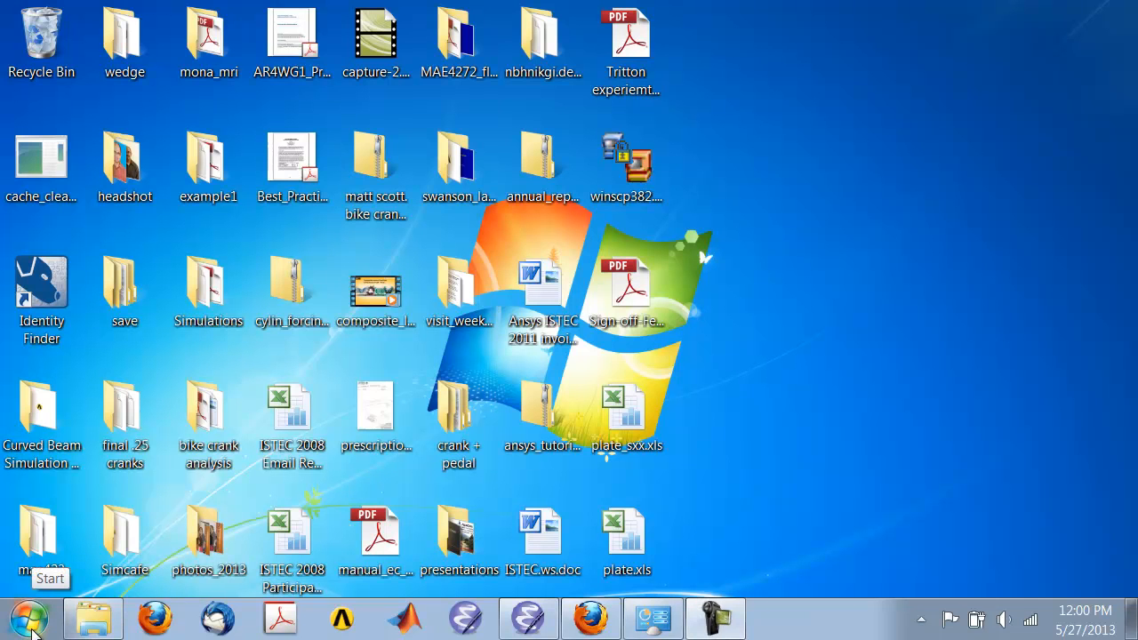
Launch Workbench 14.0 from Start > All Programs > ANSYS 14.0.
left_click(27, 618)
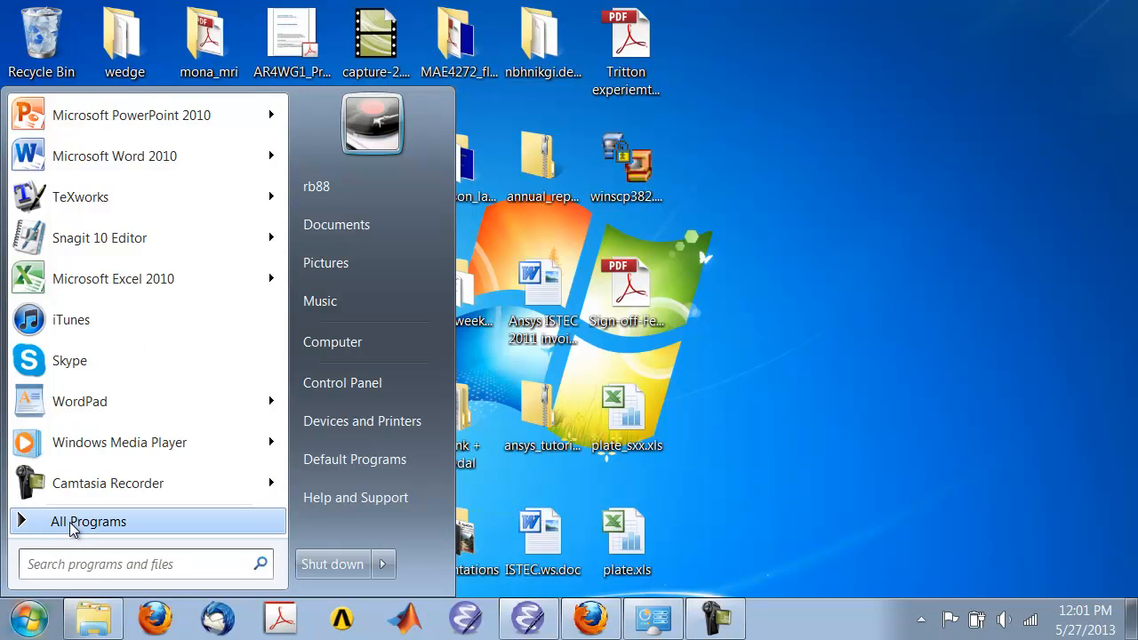
left_click(89, 521)
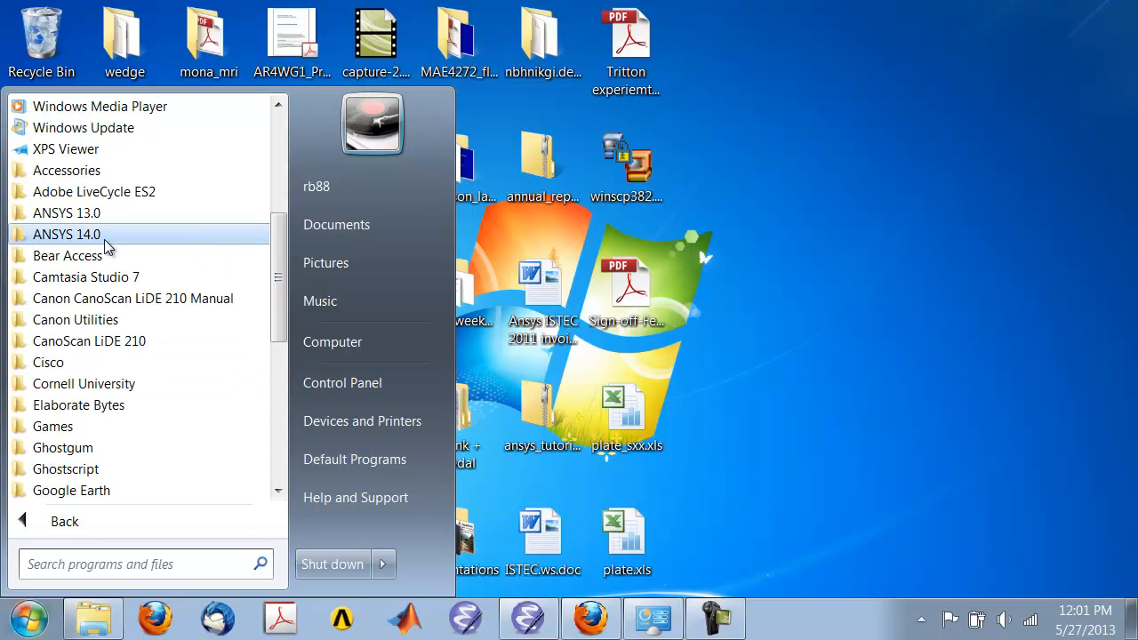
left_click(65, 235)
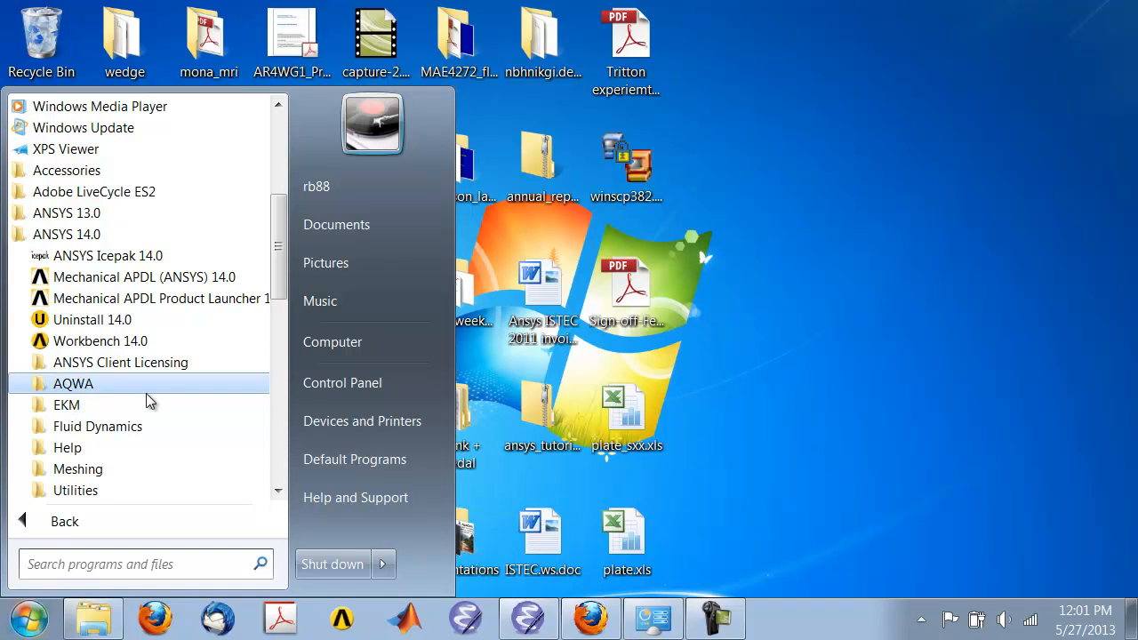
mouse_move(138, 387)
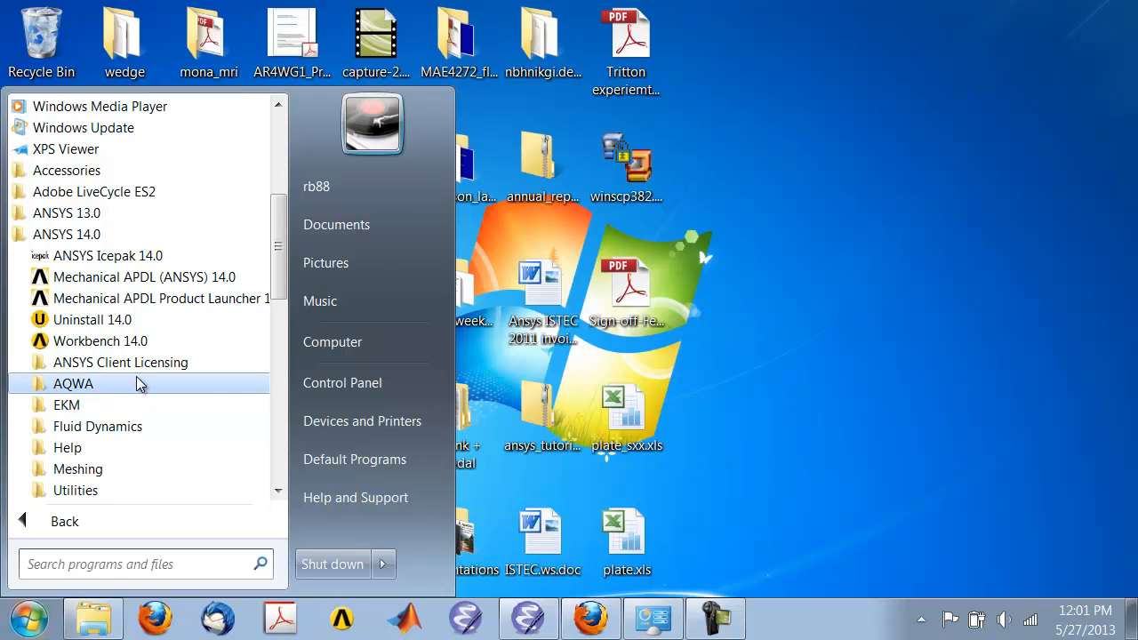
mouse_move(100, 341)
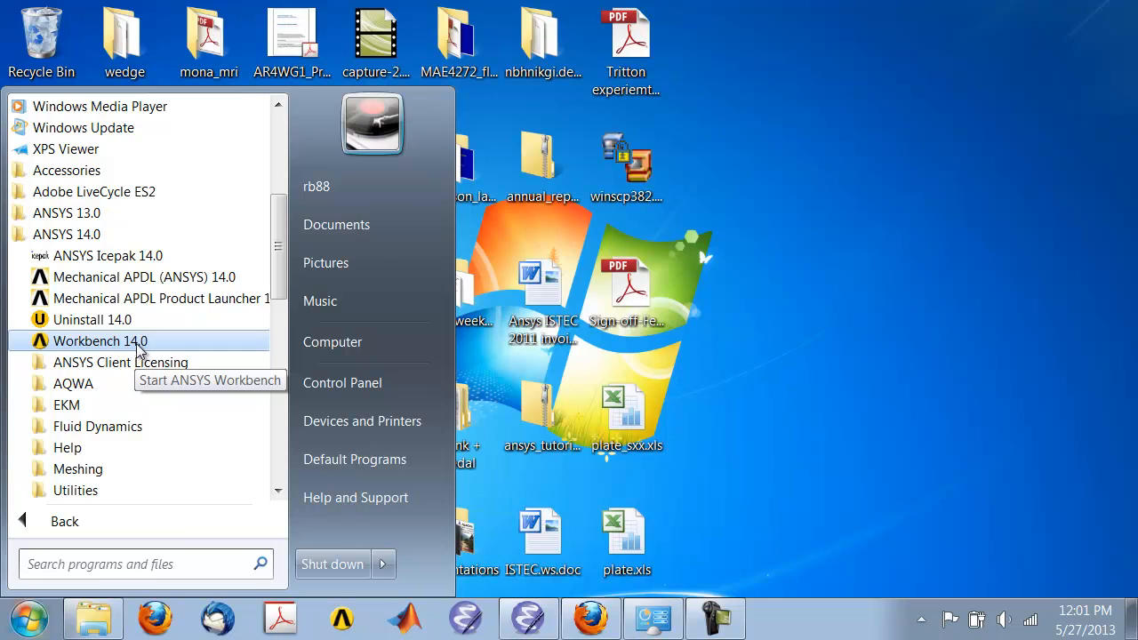
left_click(100, 341)
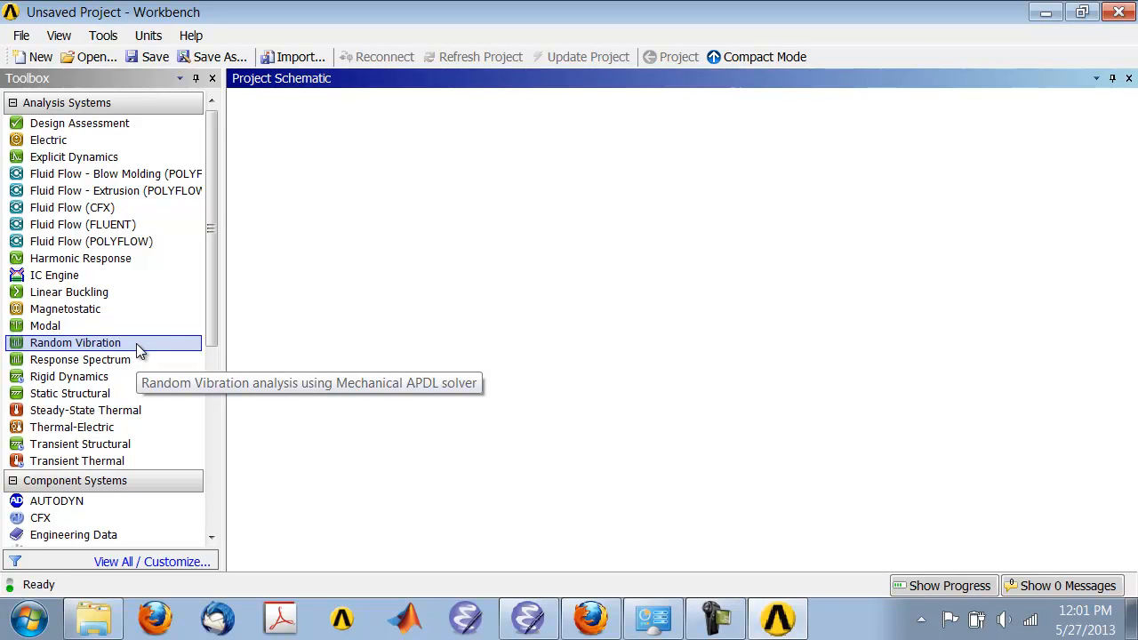
mouse_move(338, 450)
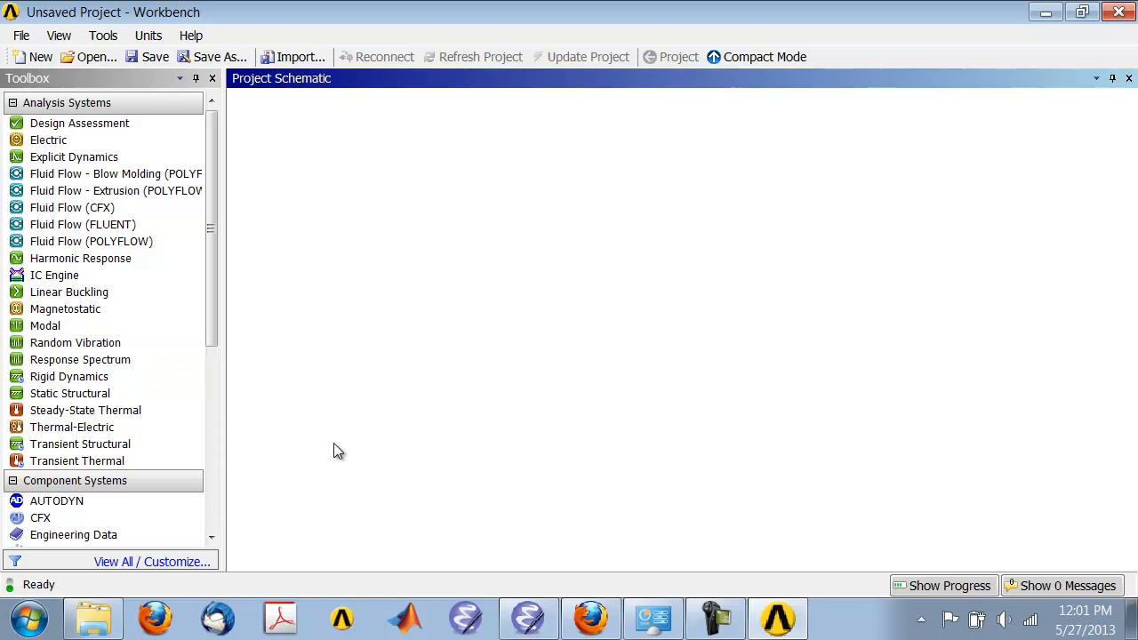
left_click(80, 258)
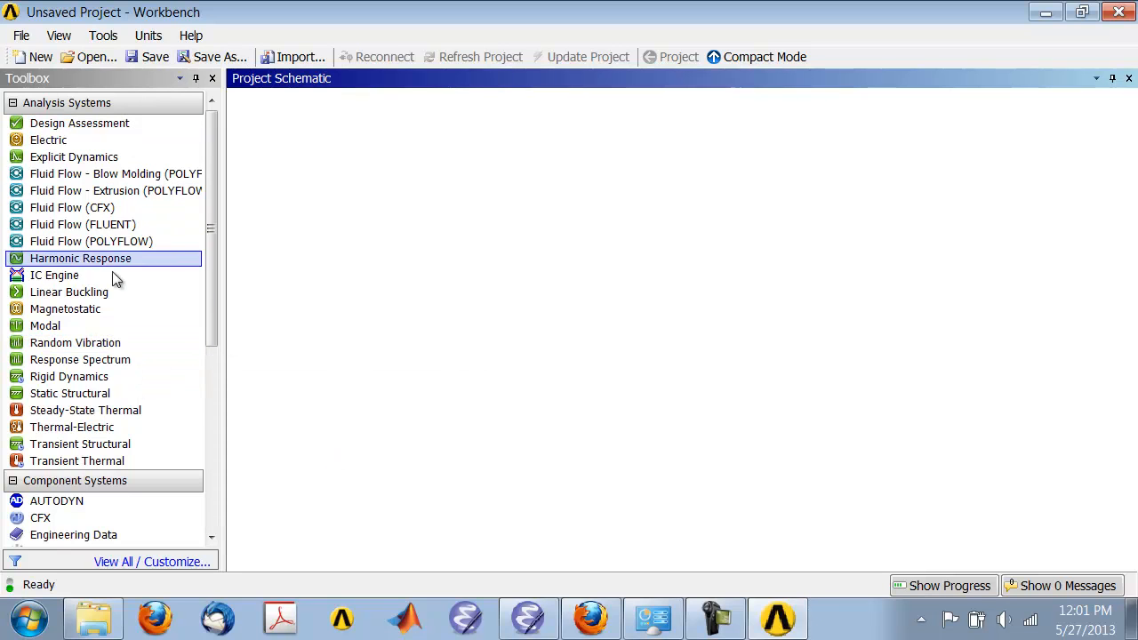
mouse_move(71, 427)
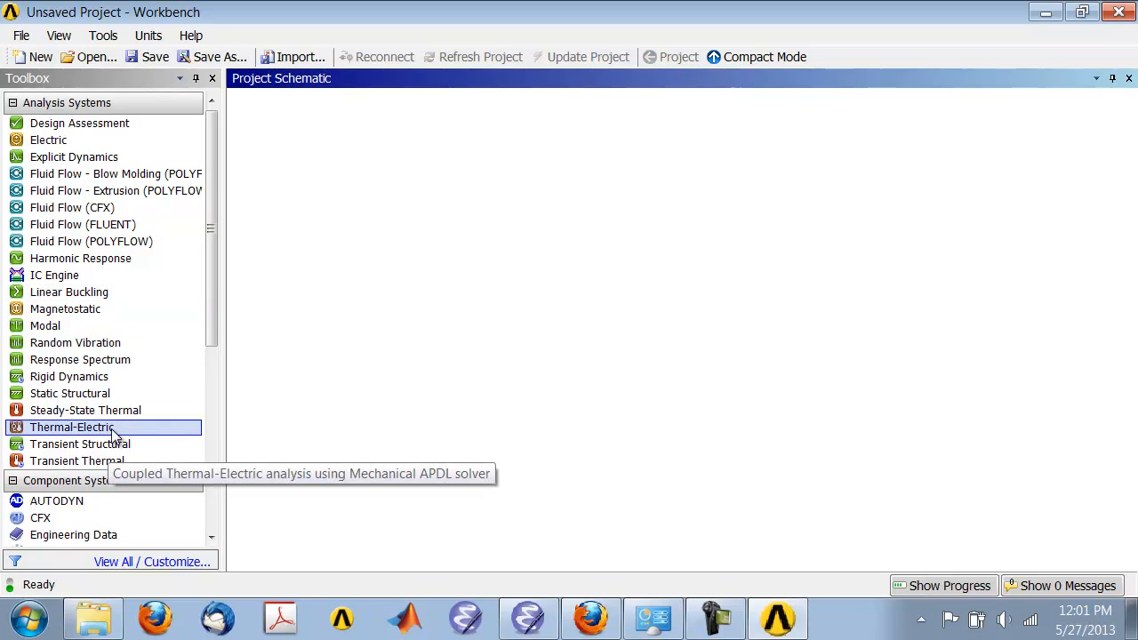
mouse_move(69, 393)
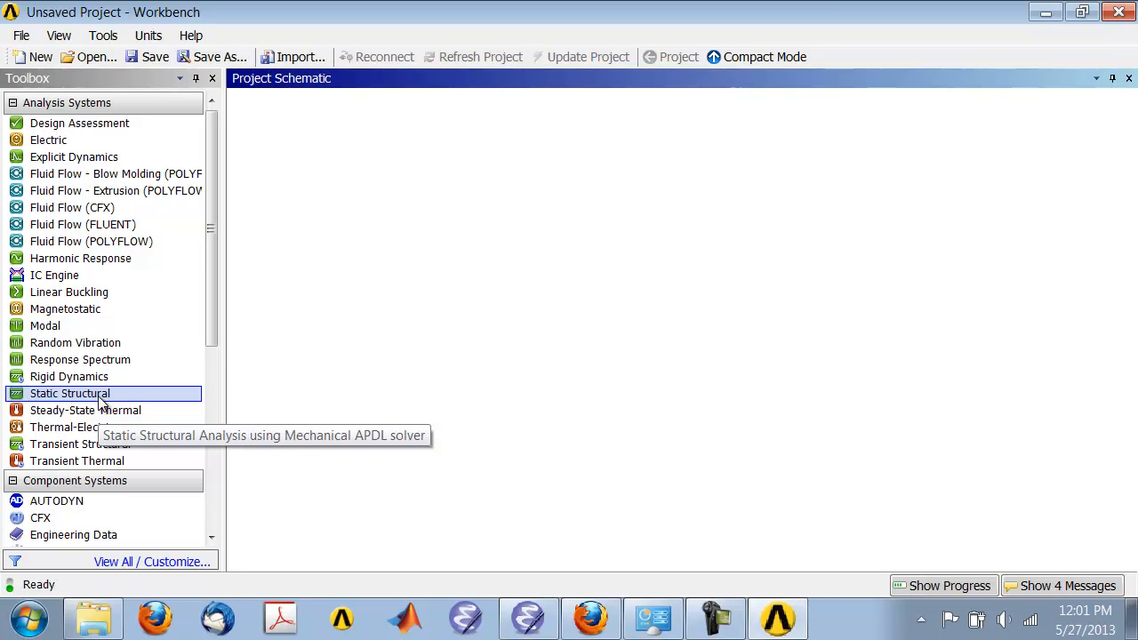
Add a Static Structural system to the Project Schematic and rename it '2D Beam'.
left_click_drag(69, 393, 334, 170)
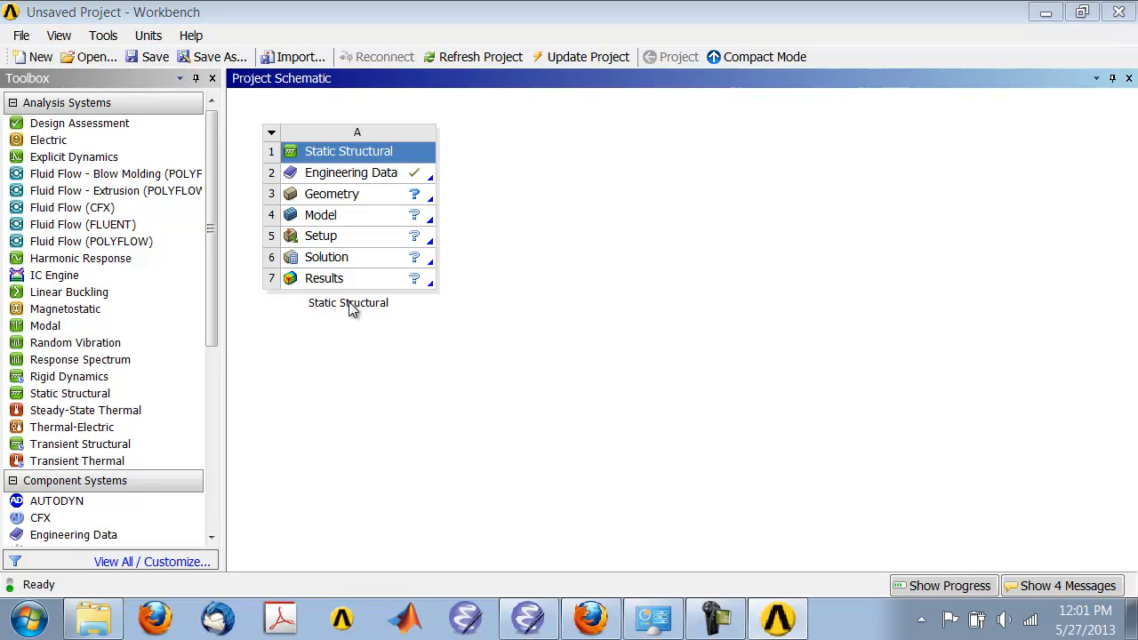
double_click(348, 303)
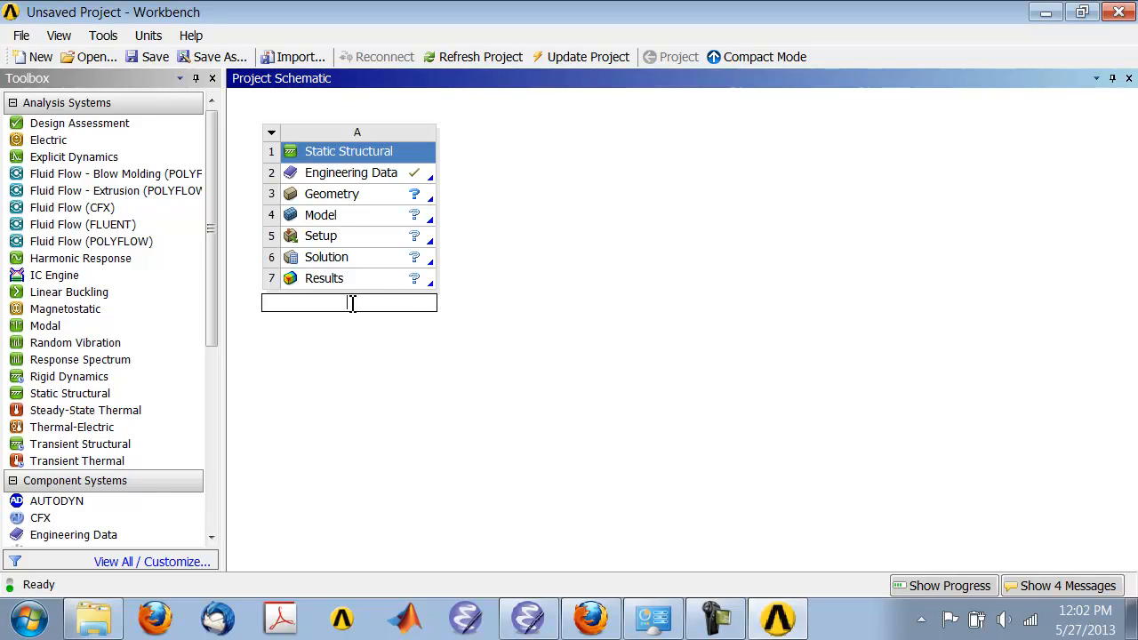
type("2D B")
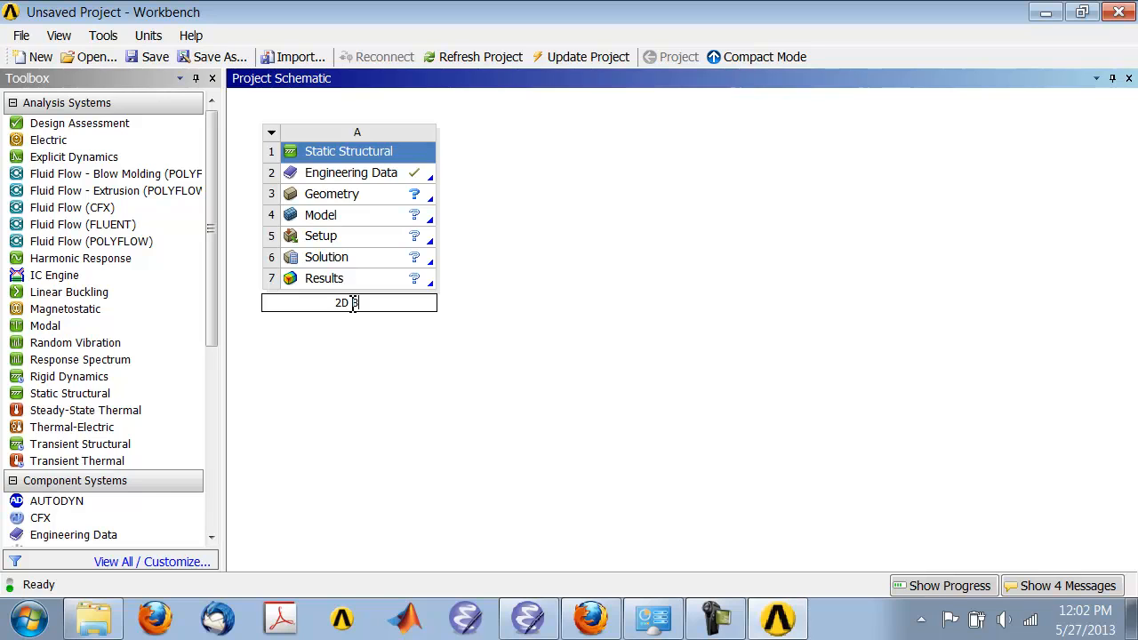
type("Beam")
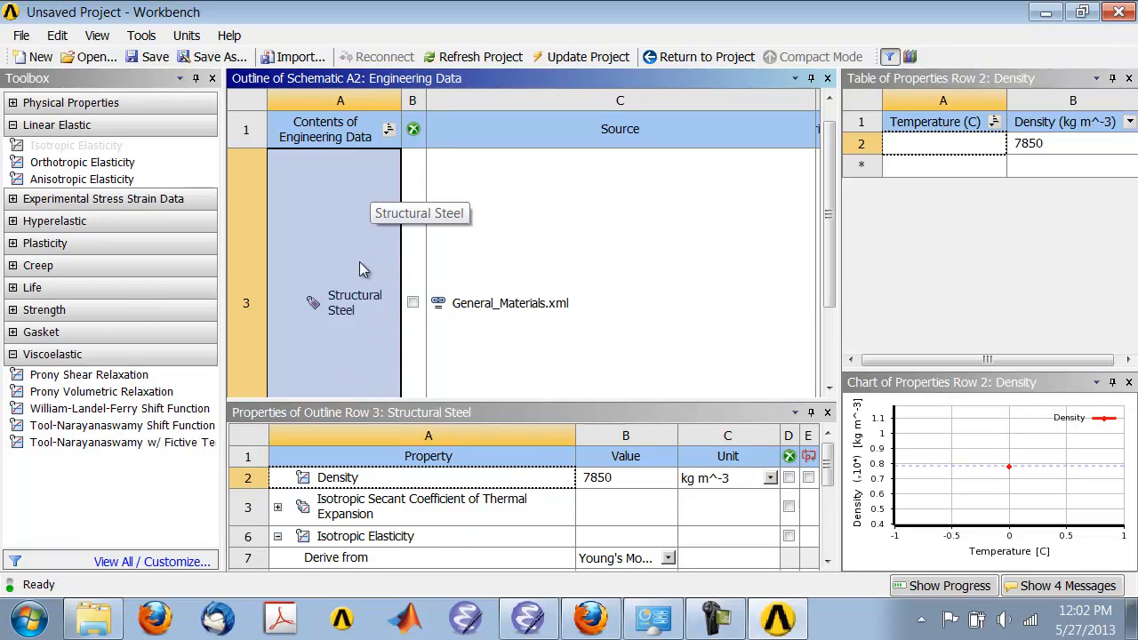
mouse_move(368, 324)
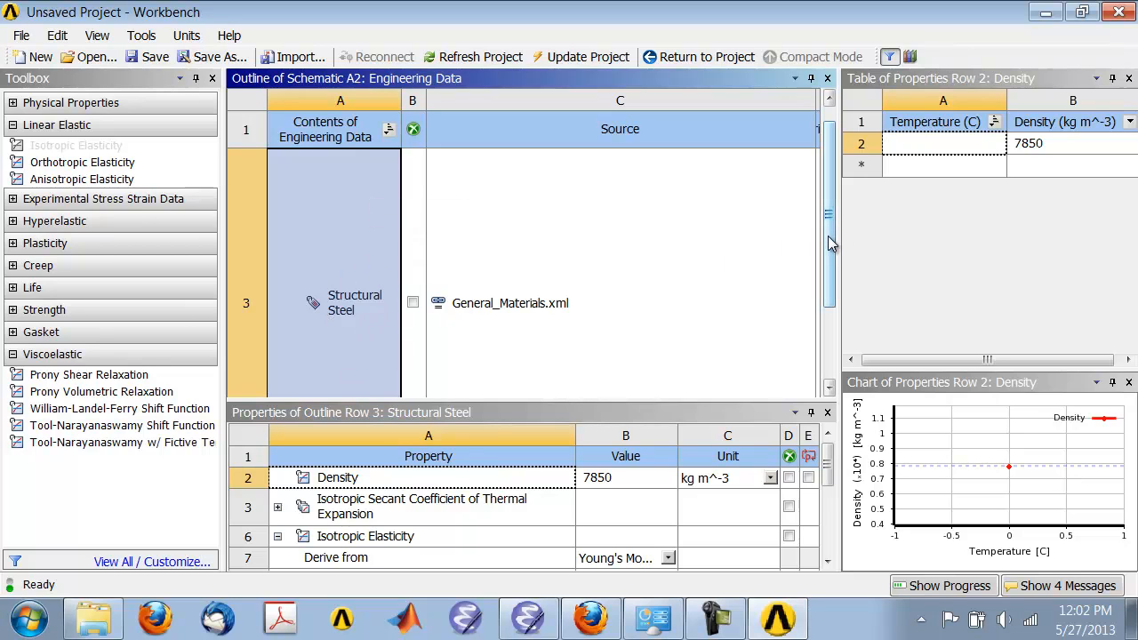
Show Structural Steel's Isotropic Elasticity: Young's Modulus 2E+11 Pa, Poisson's Ratio 0.3.
left_click(75, 146)
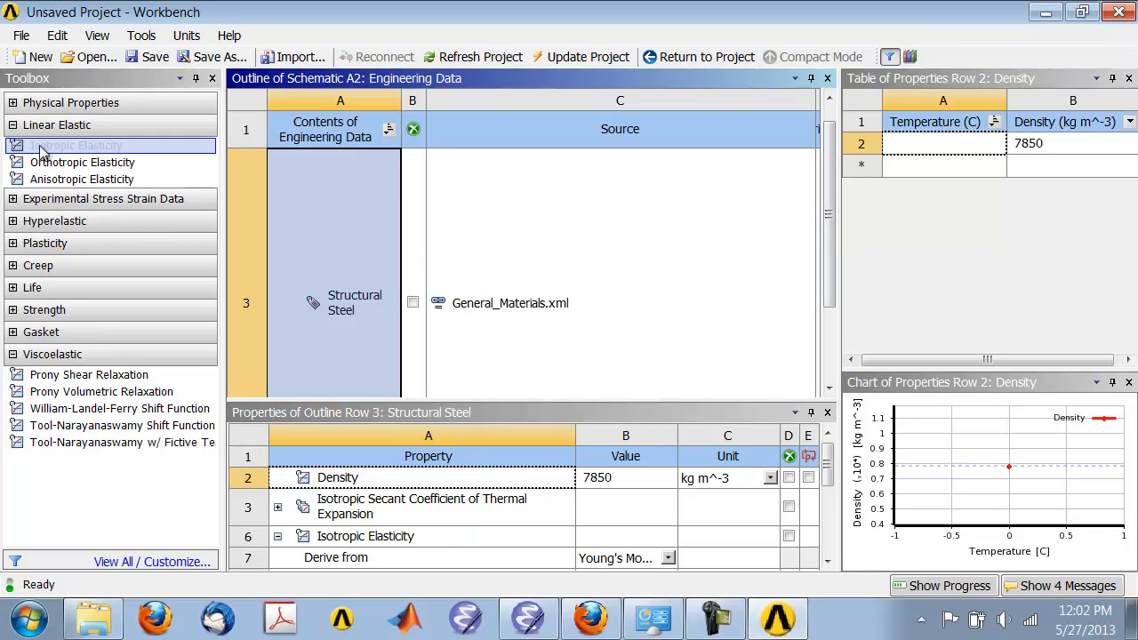
left_click(14, 125)
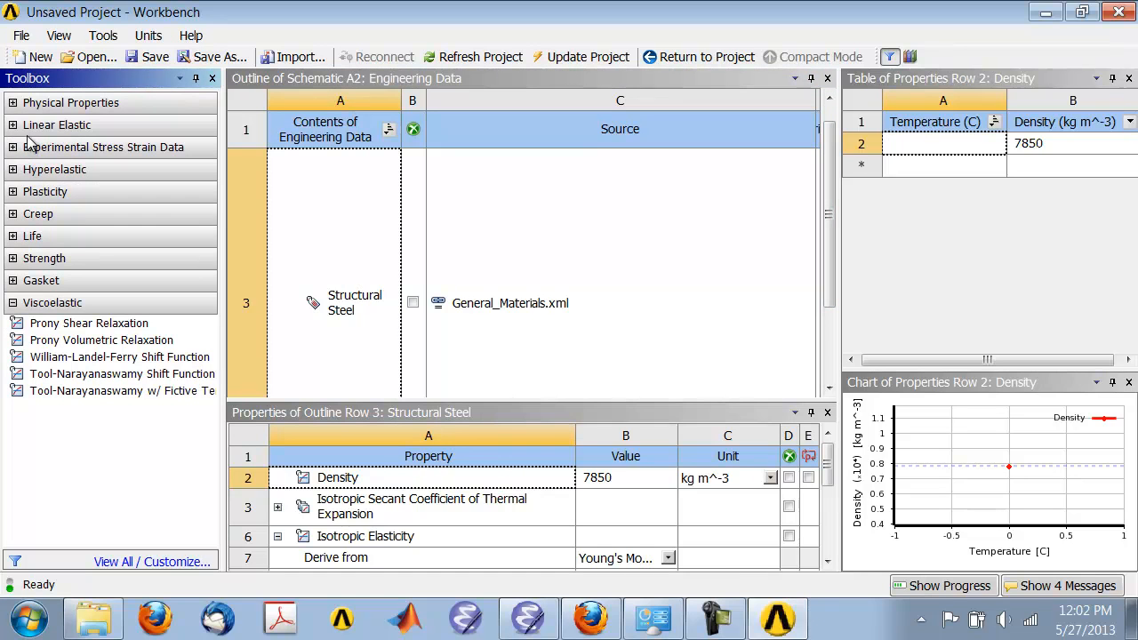
mouse_move(16, 133)
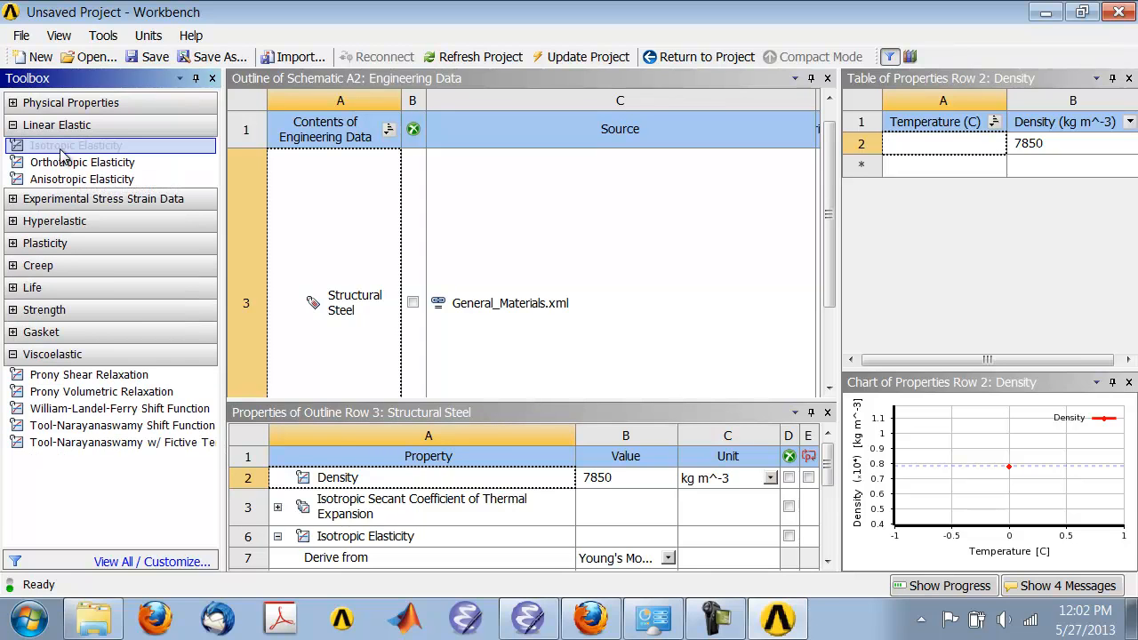
mouse_move(374, 359)
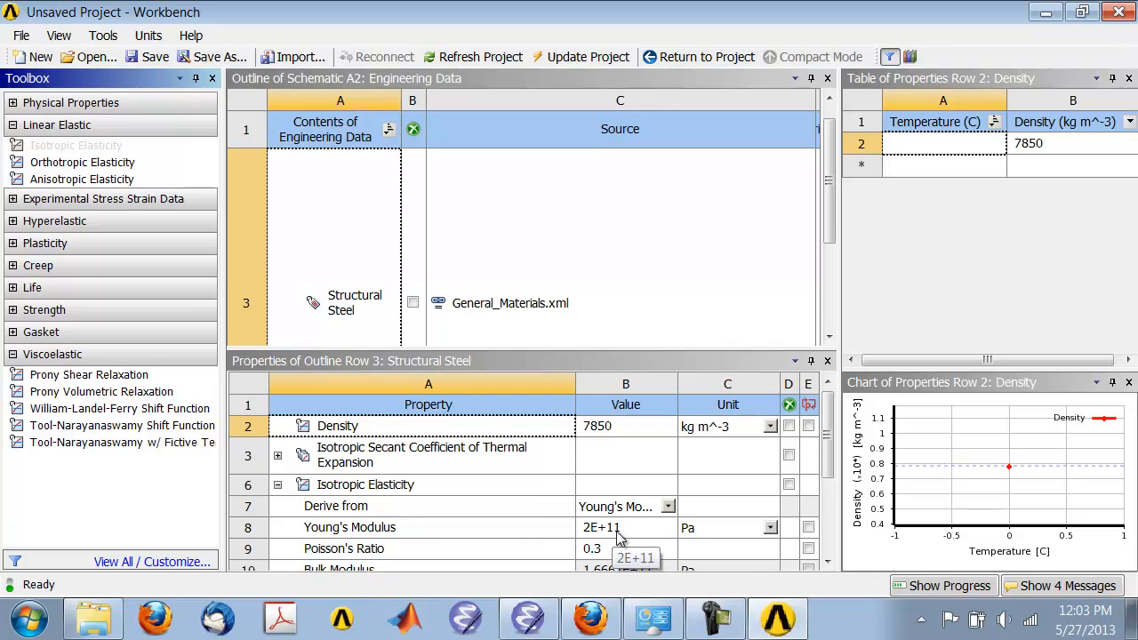
scroll("down", 3)
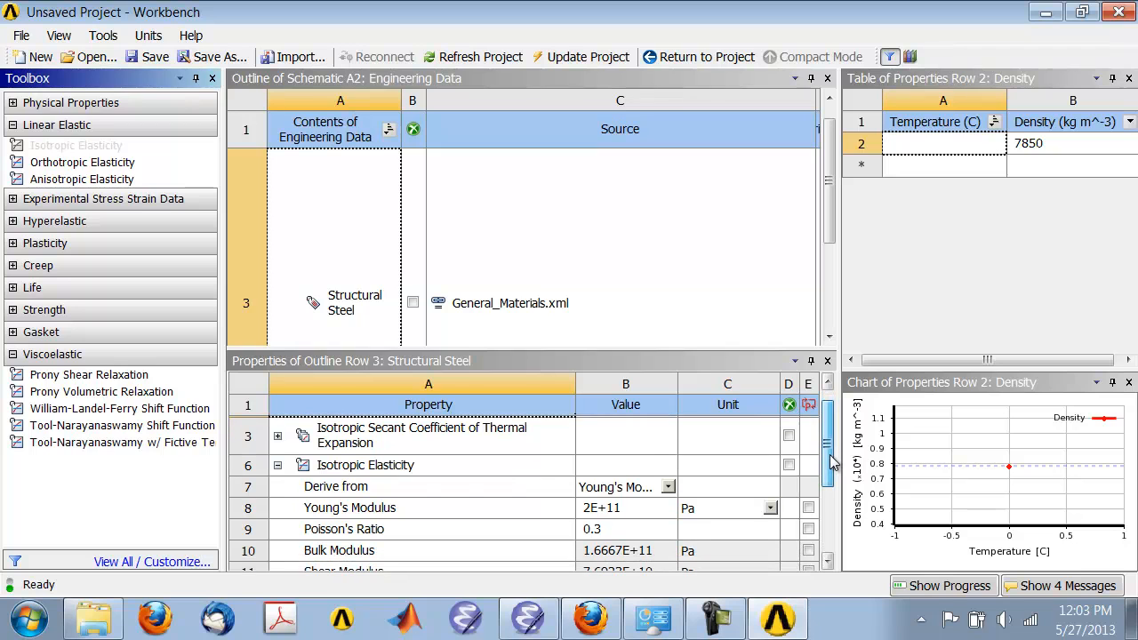
mouse_move(755, 519)
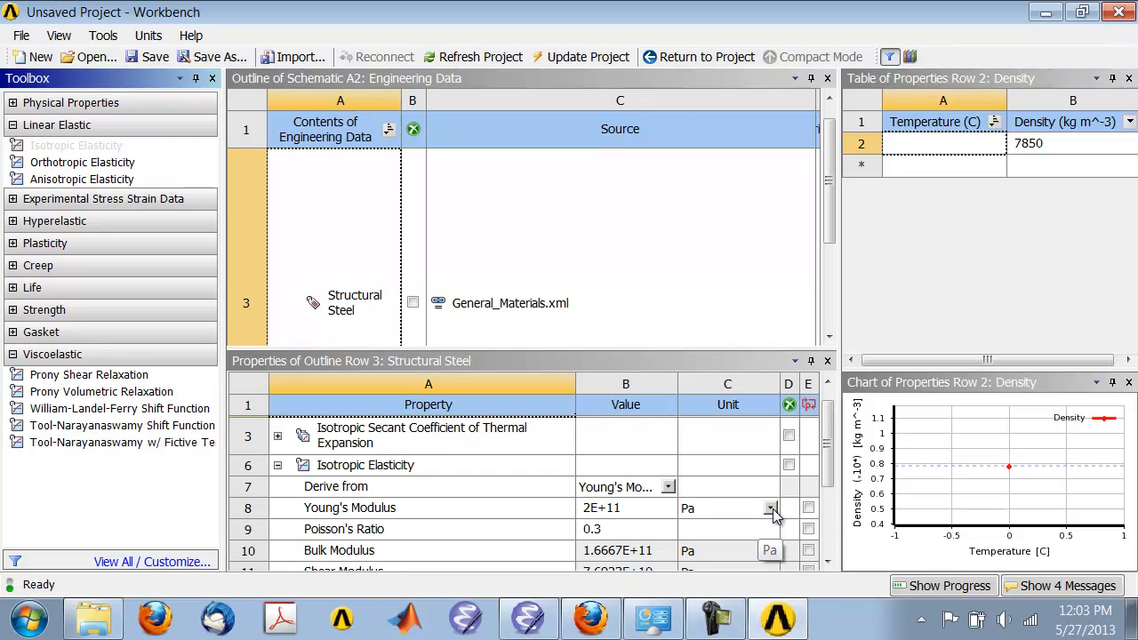
Change the Young's Modulus unit to psi, reading 2.9008E+07.
left_click(770, 509)
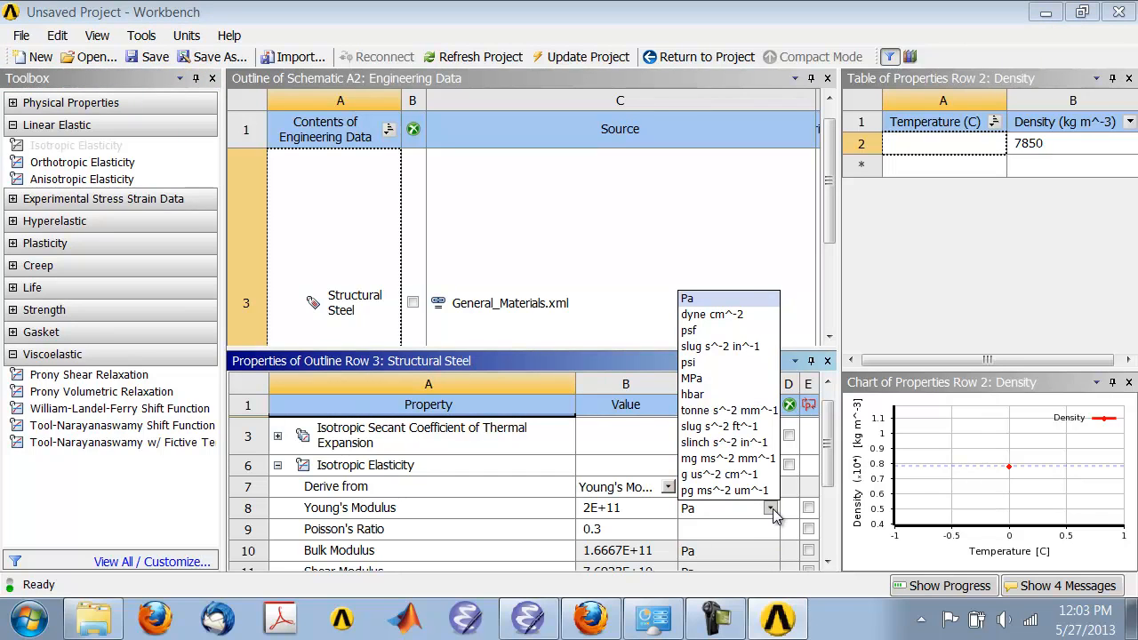
mouse_move(711, 363)
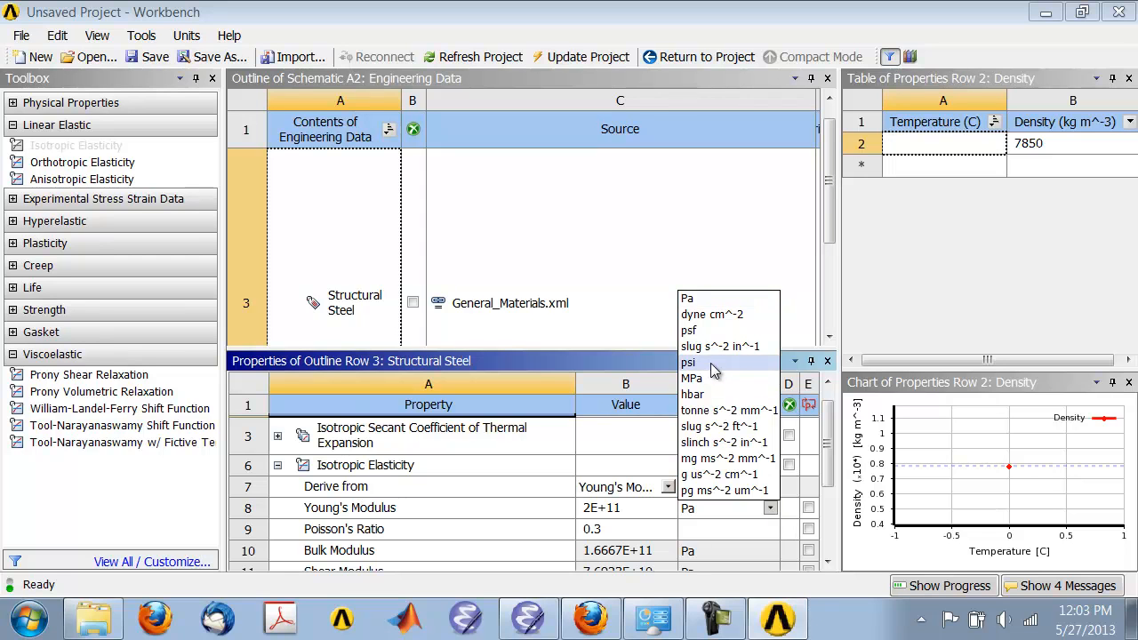
left_click(688, 363)
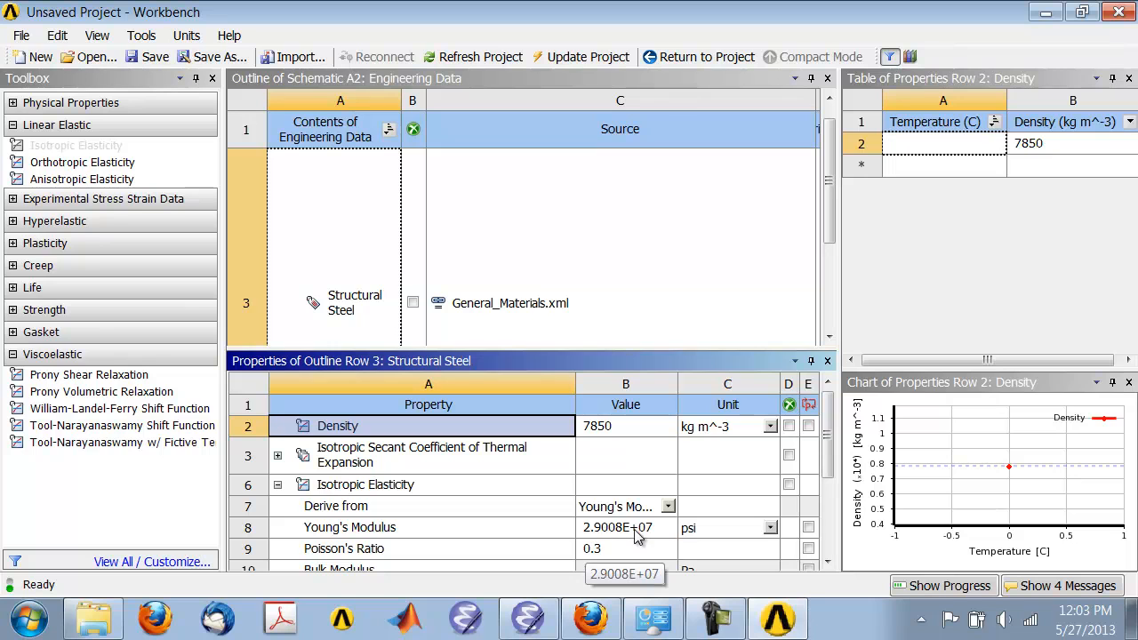
mouse_move(692, 544)
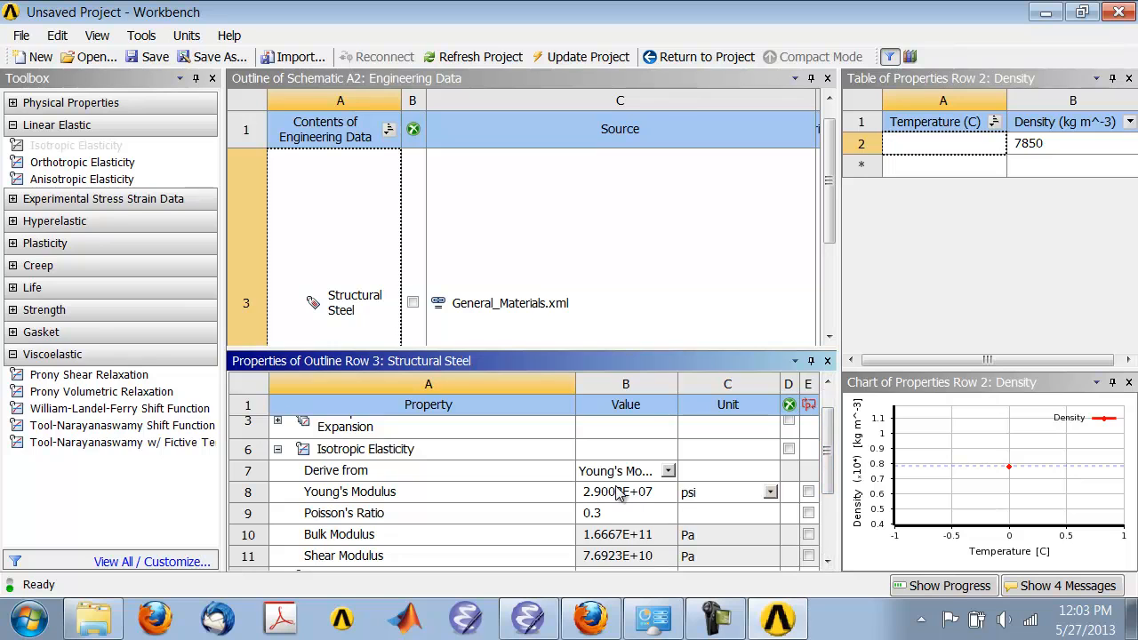
mouse_move(619, 491)
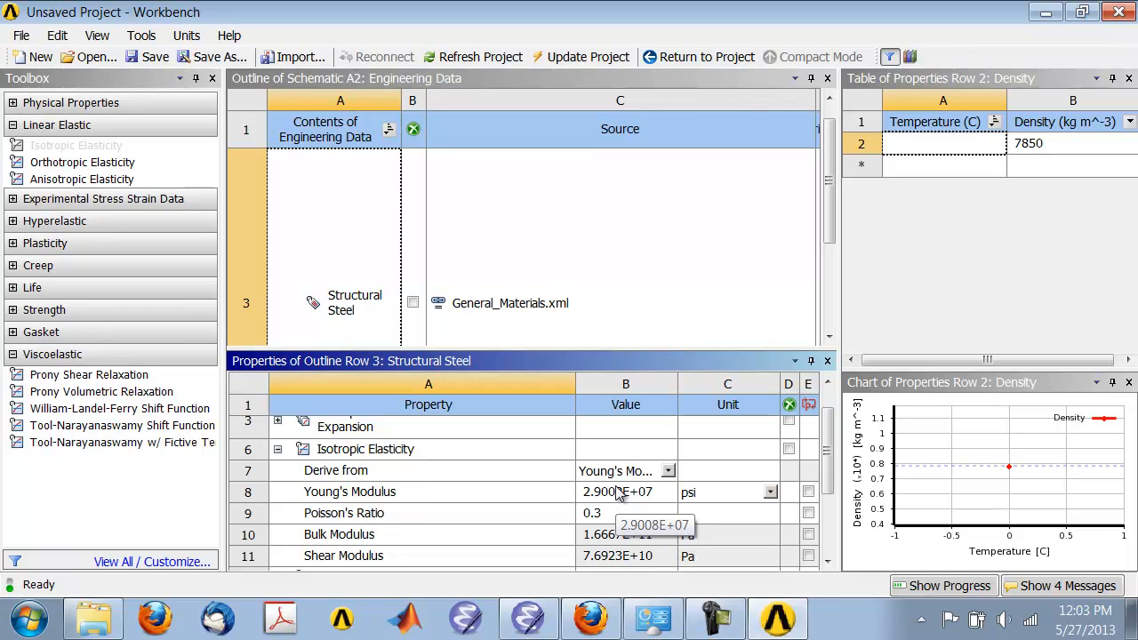
mouse_move(436, 522)
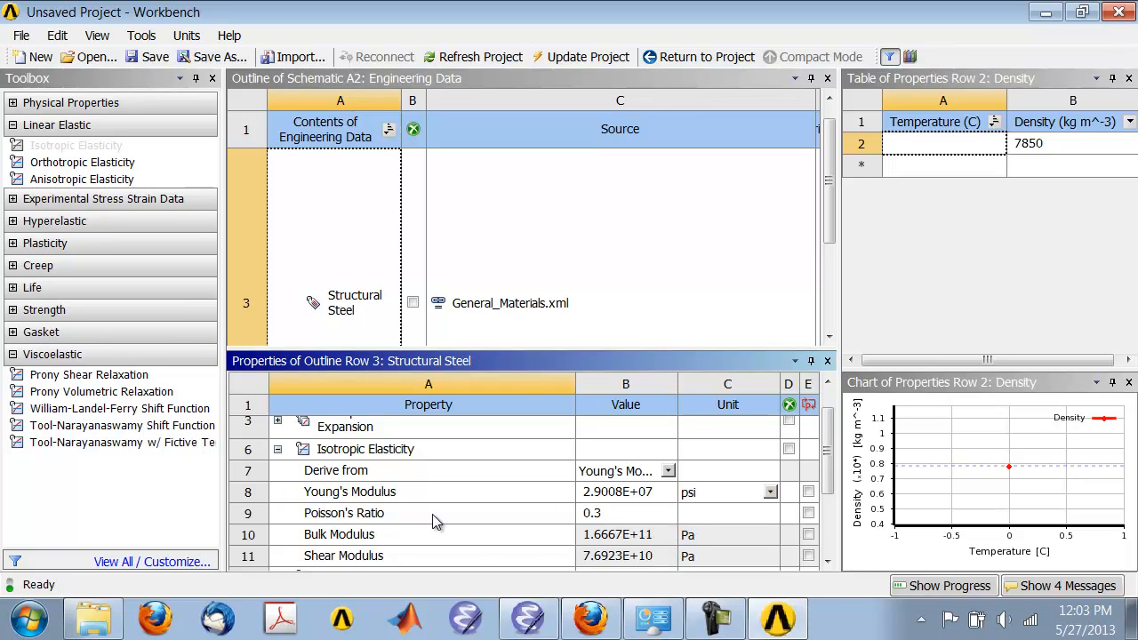
mouse_move(384, 523)
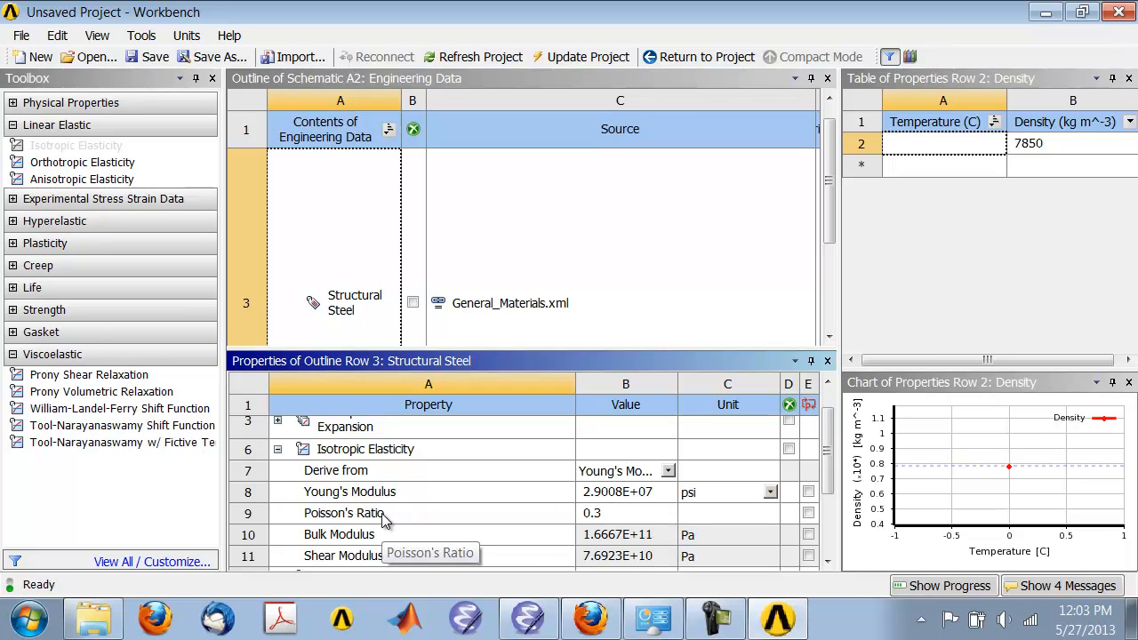
mouse_move(352, 318)
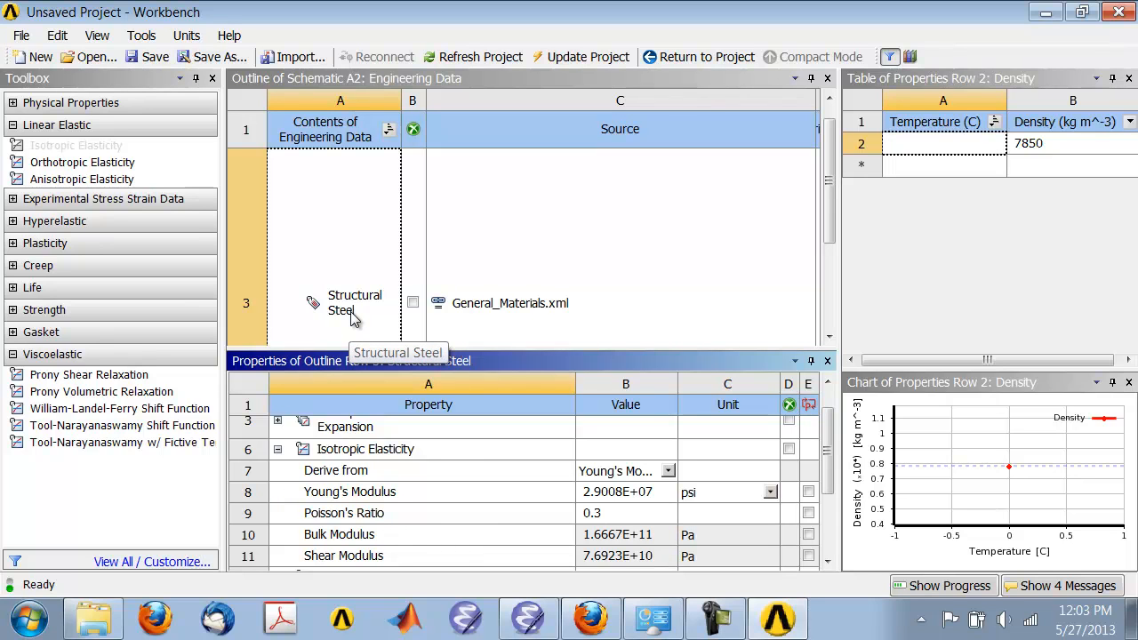
mouse_move(708, 57)
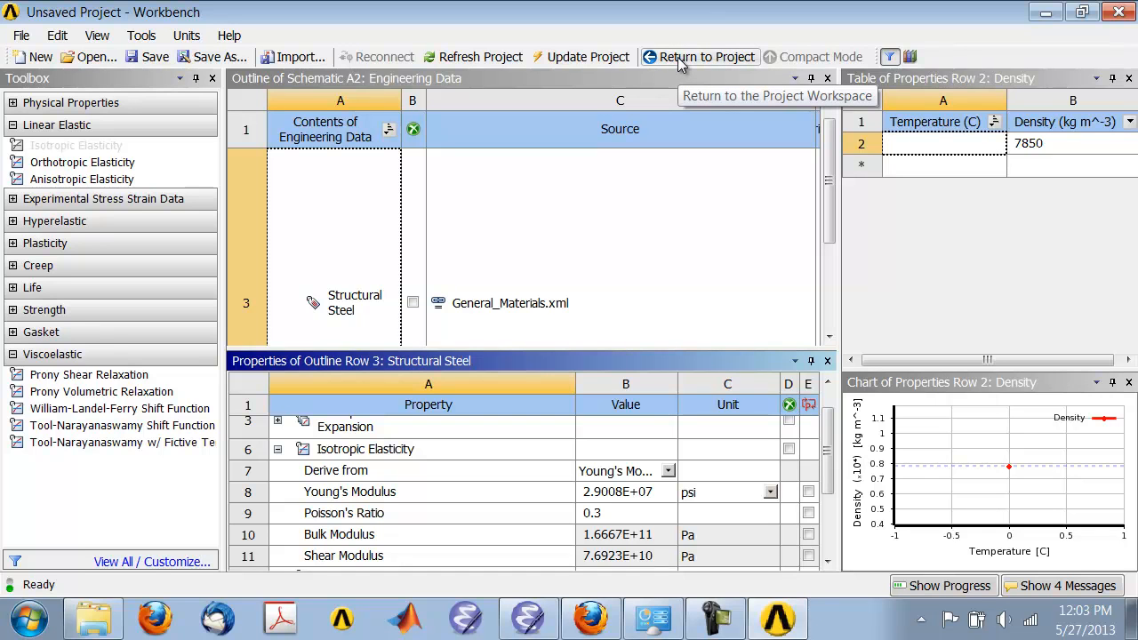
Return to the project schematic and save the project as 2d_beam in the SimCafe folder.
left_click(707, 55)
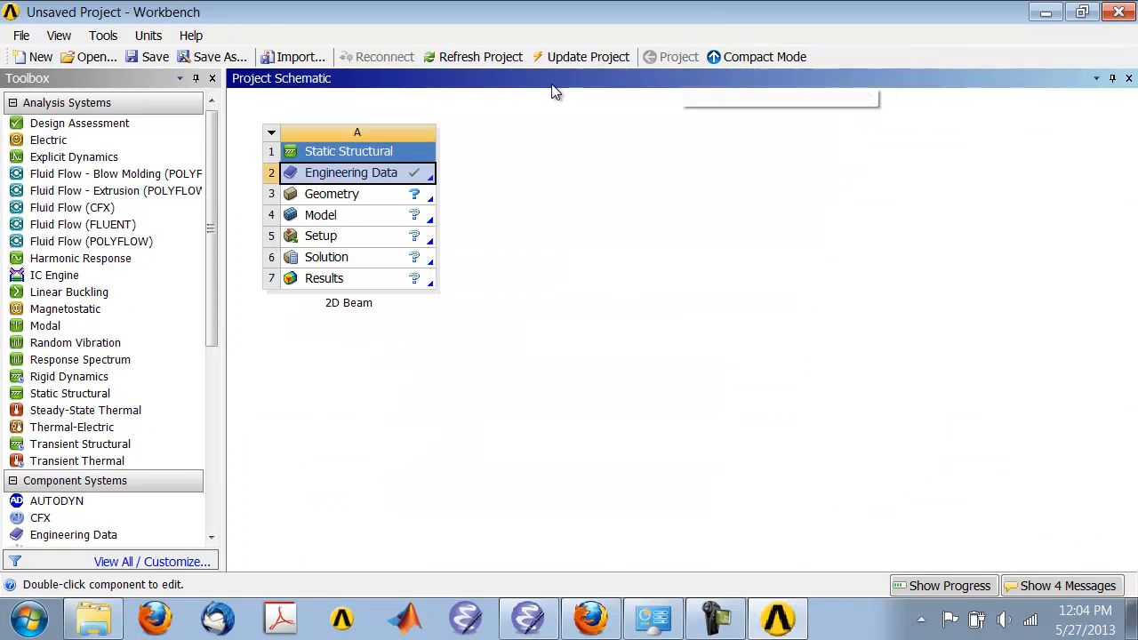
mouse_move(156, 57)
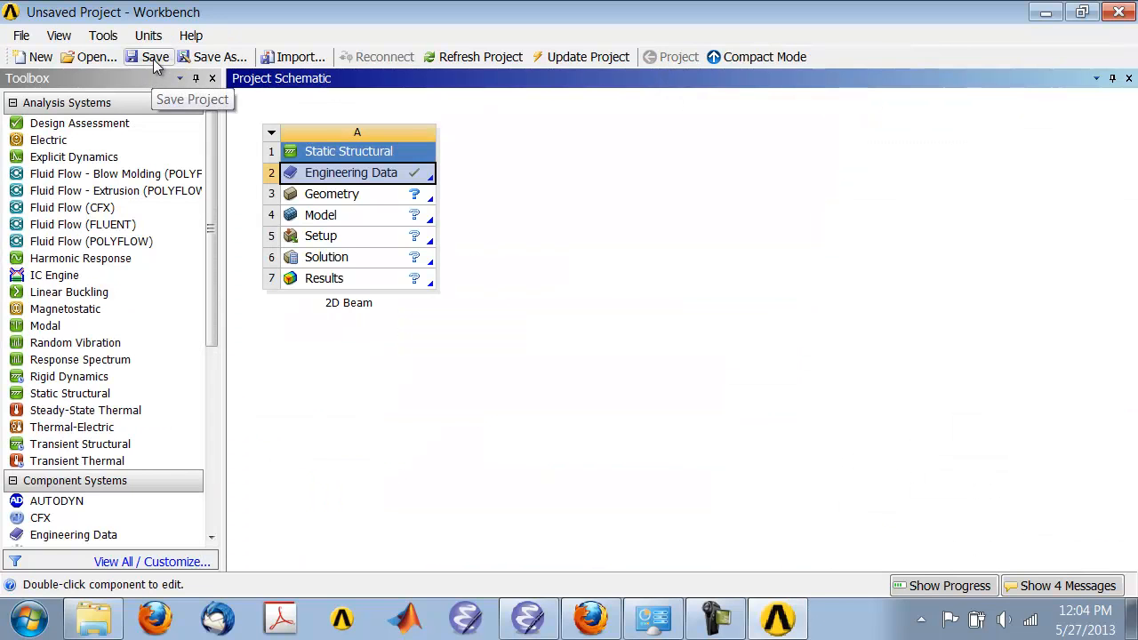
left_click(220, 57)
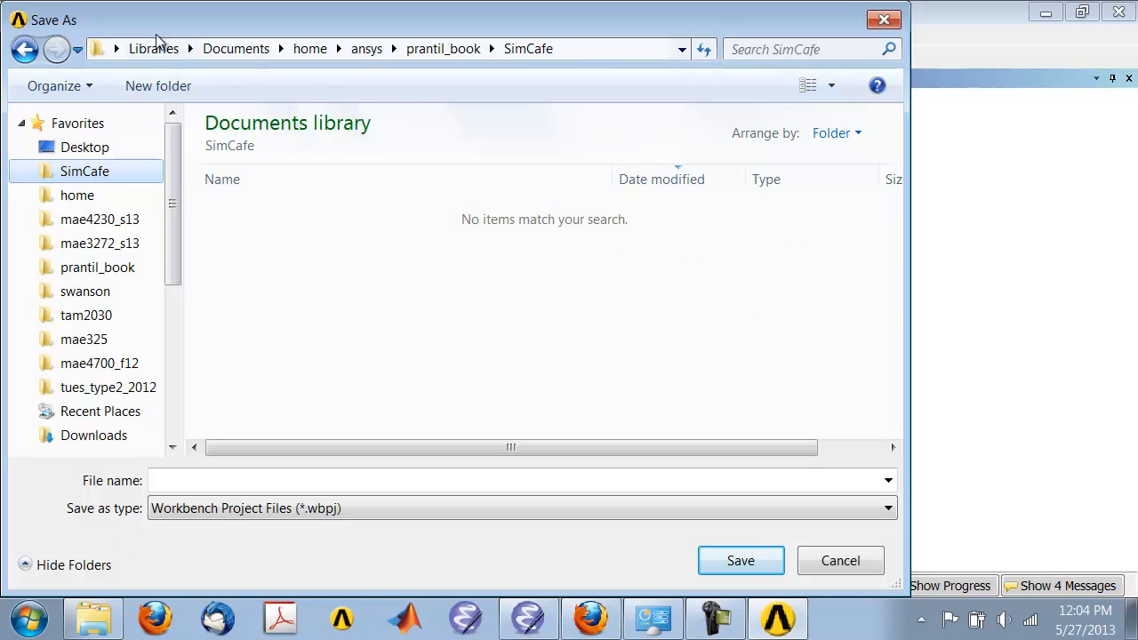
left_click(528, 49)
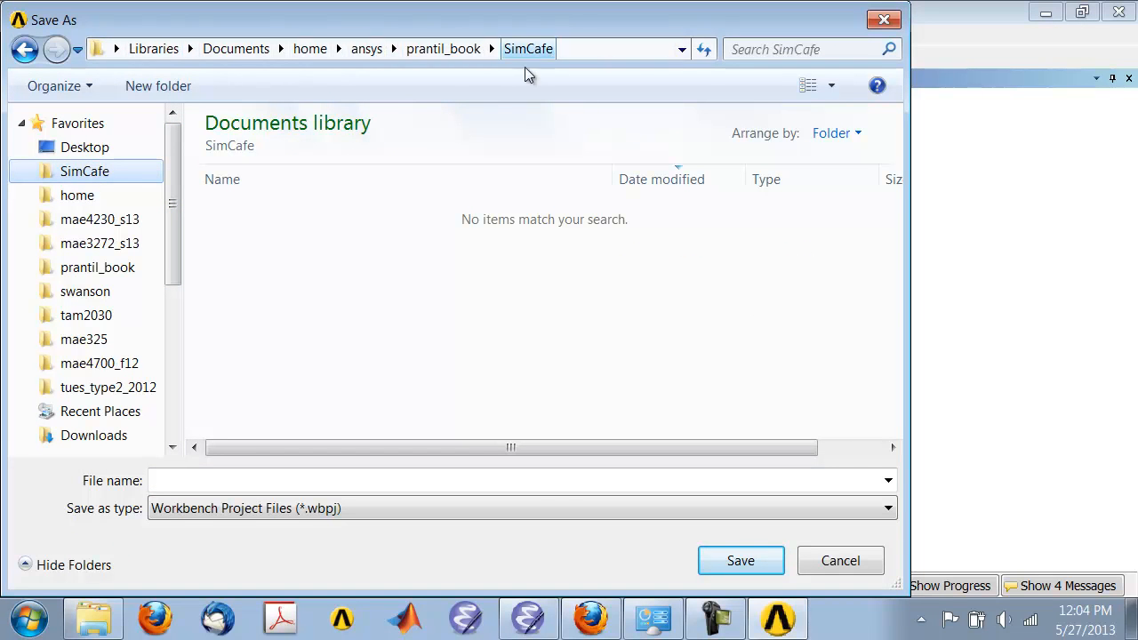
left_click(302, 480)
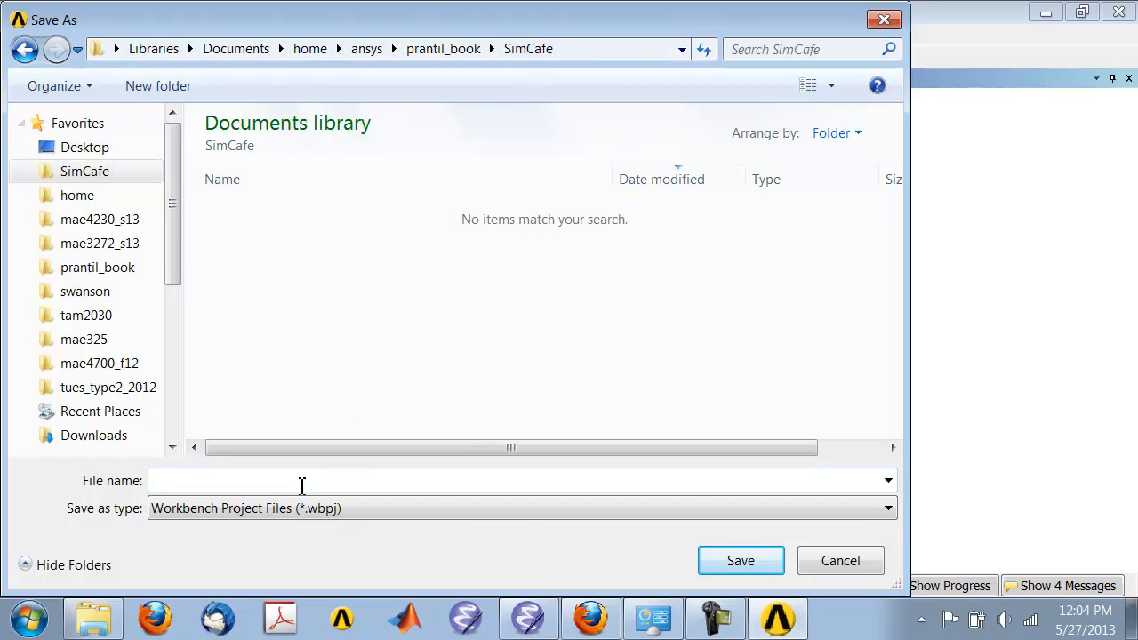
type("2d_")
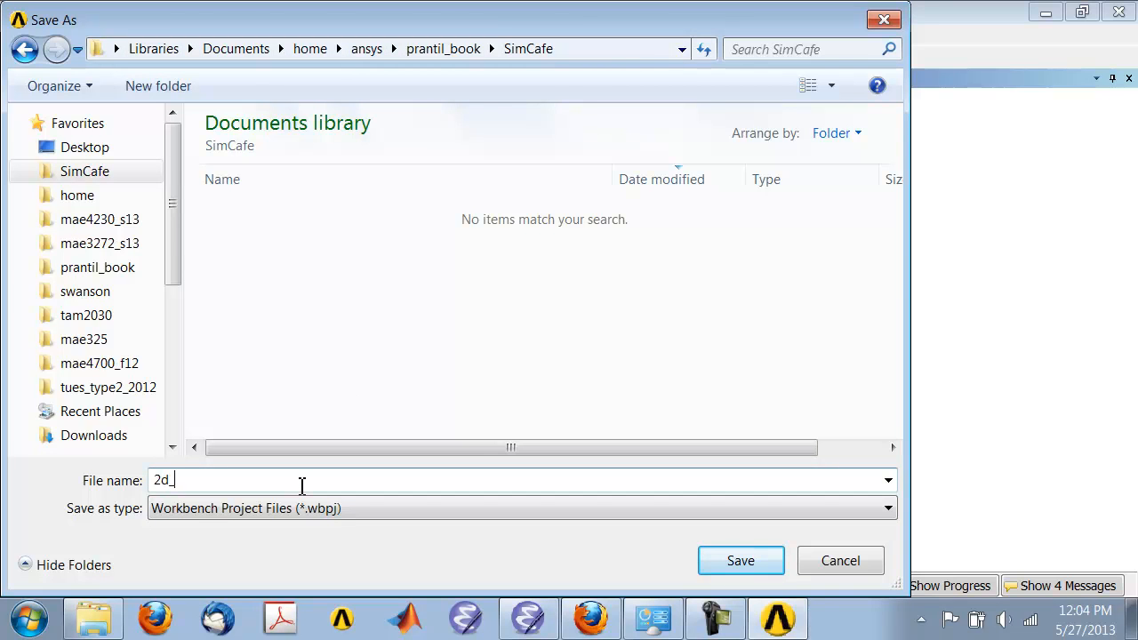
type("beam")
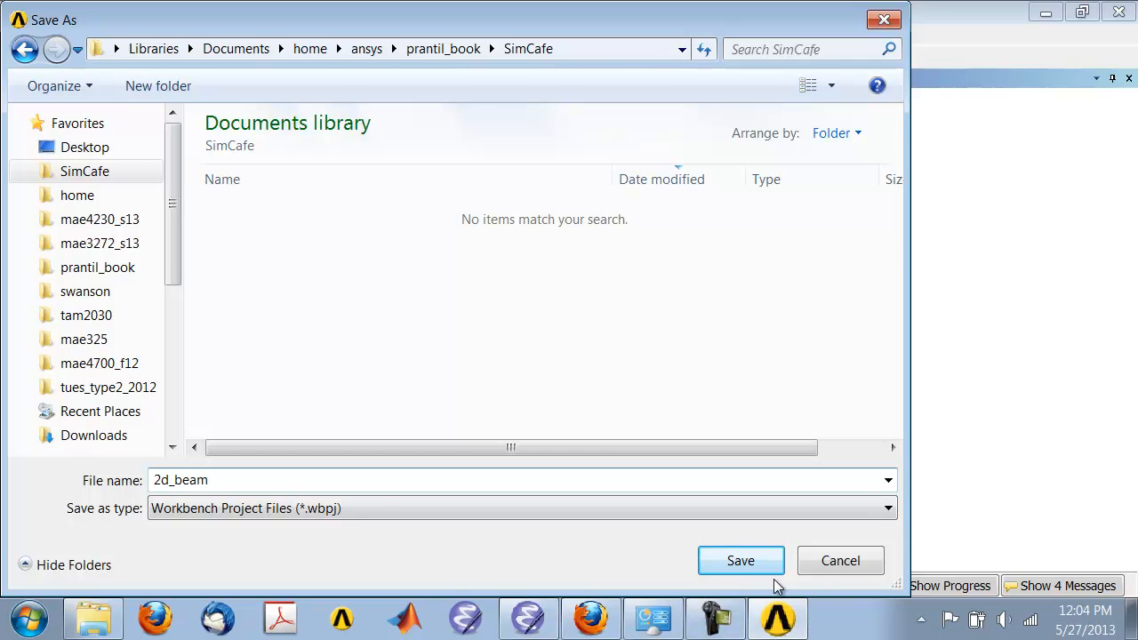
left_click(739, 560)
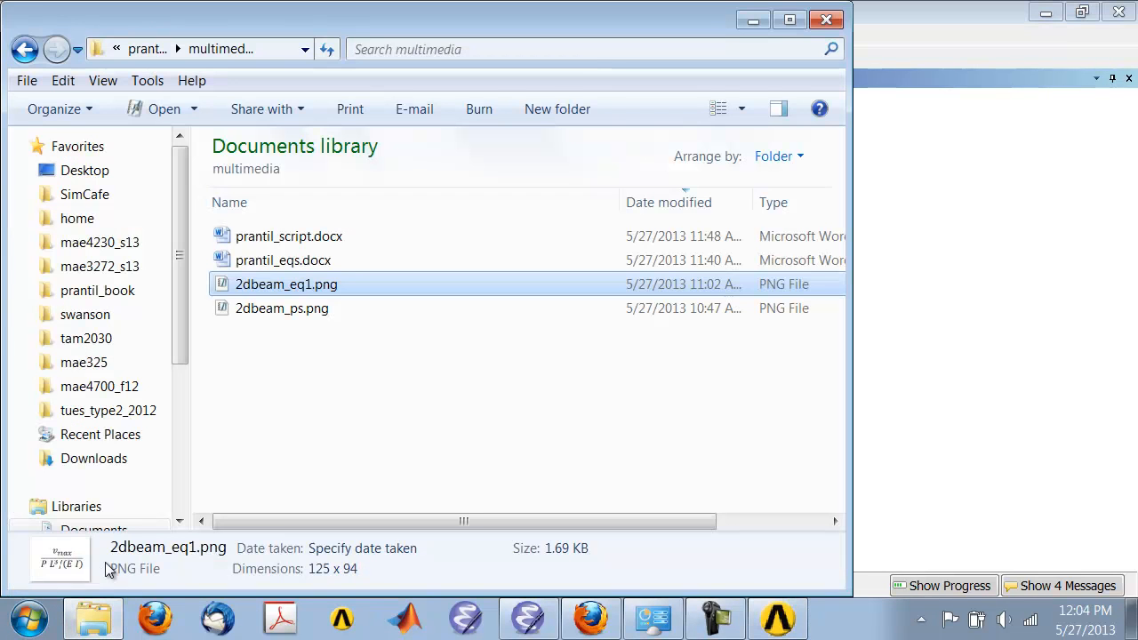
Show the SimCafe folder with 2d_beam.wbpj and its 2d_beam_files folder.
left_click(85, 194)
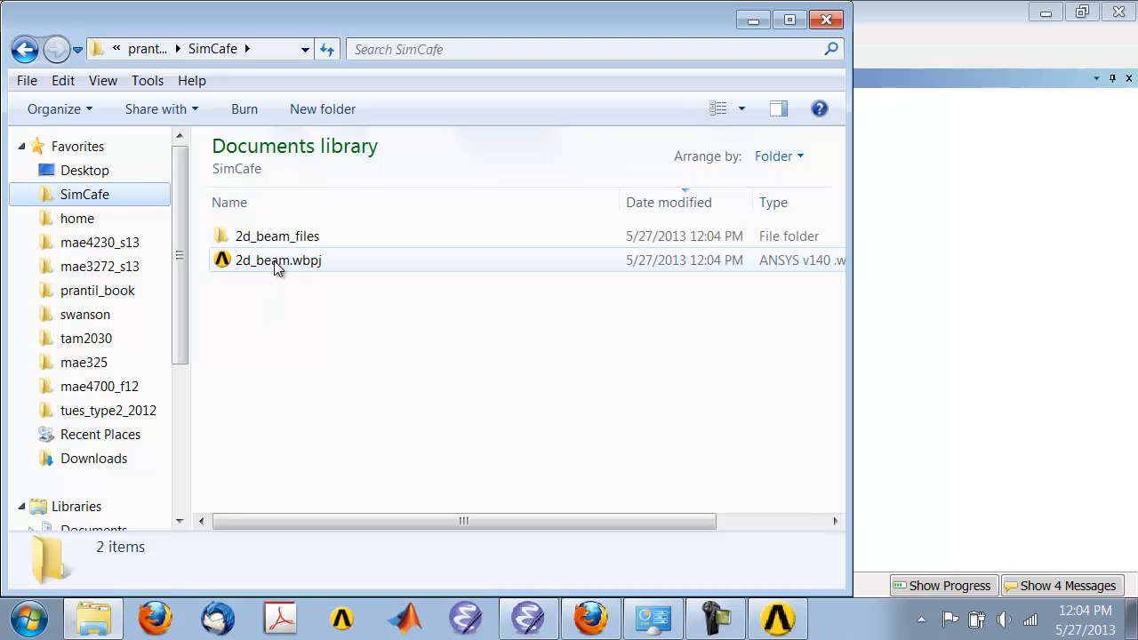
mouse_move(304, 267)
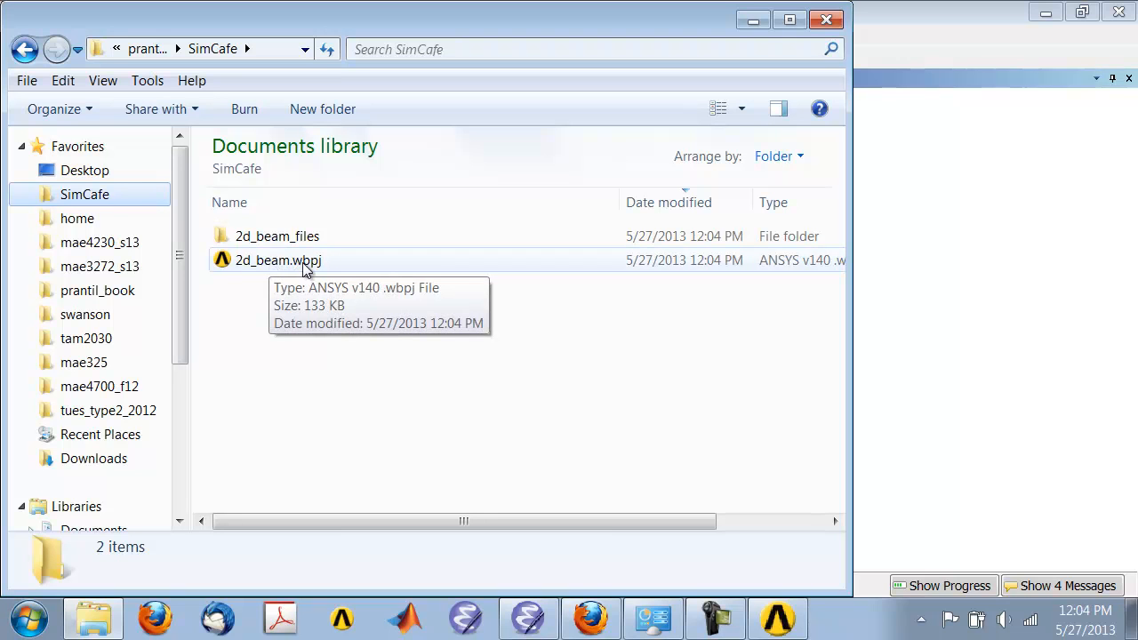
mouse_move(323, 271)
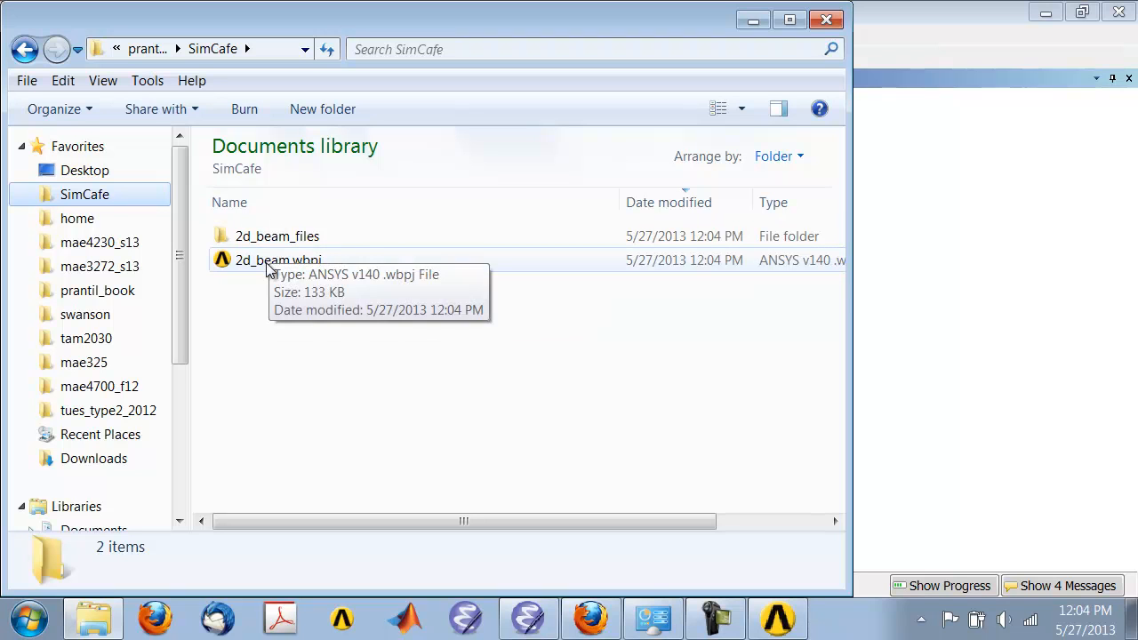
mouse_move(366, 432)
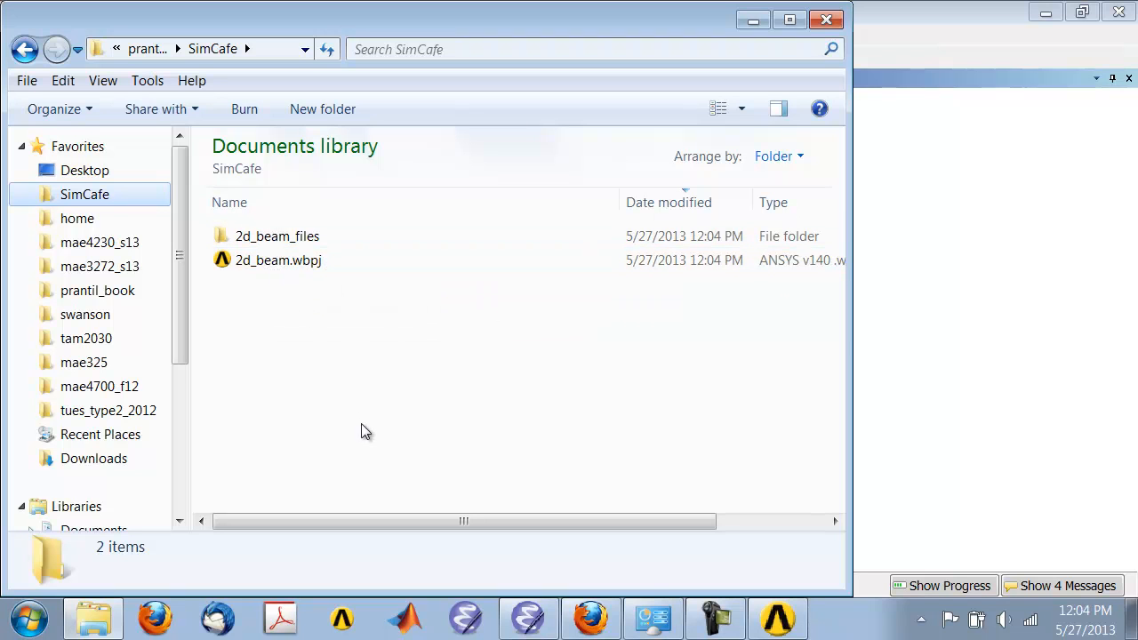
mouse_move(371, 423)
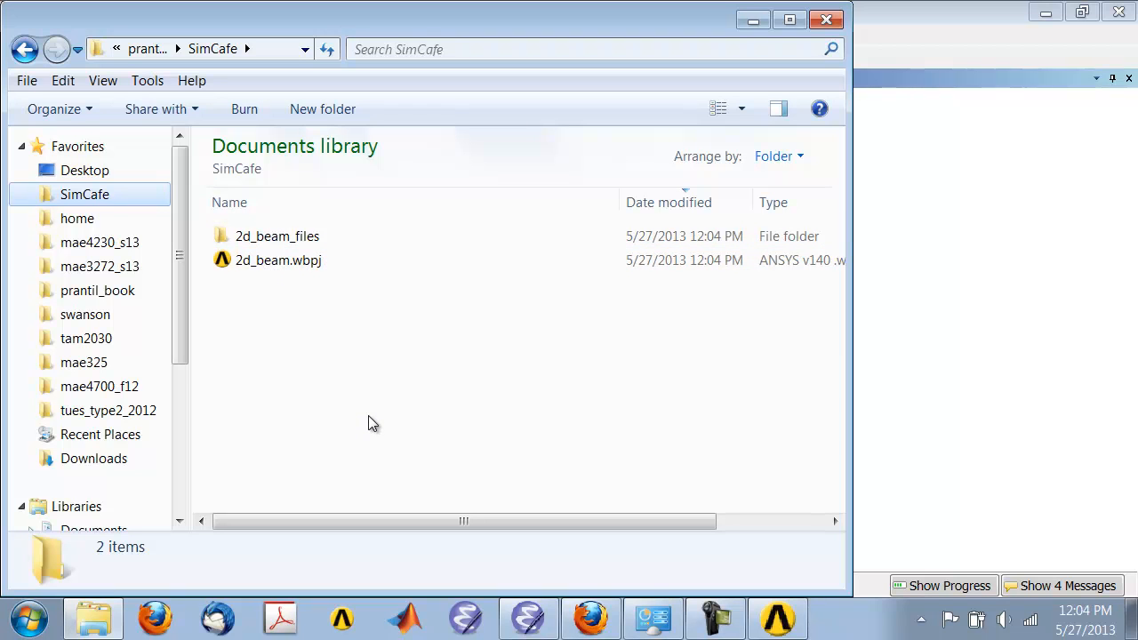